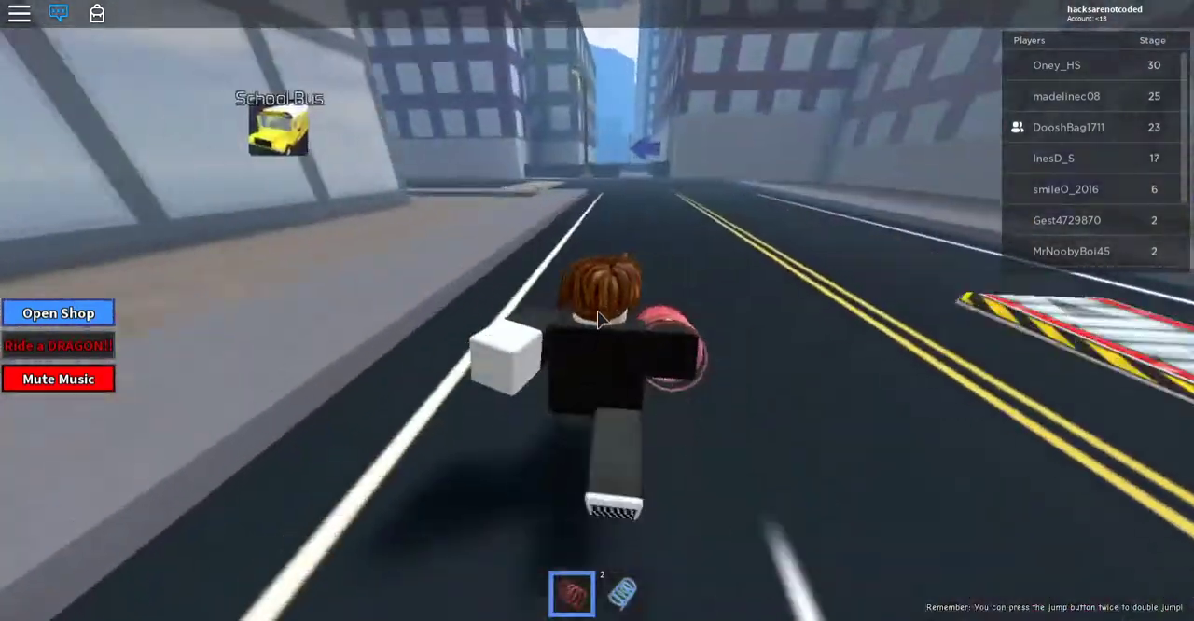
- Run the avatar forward along the city street through the opening obby stages
{"action": "key", "text": "w"}
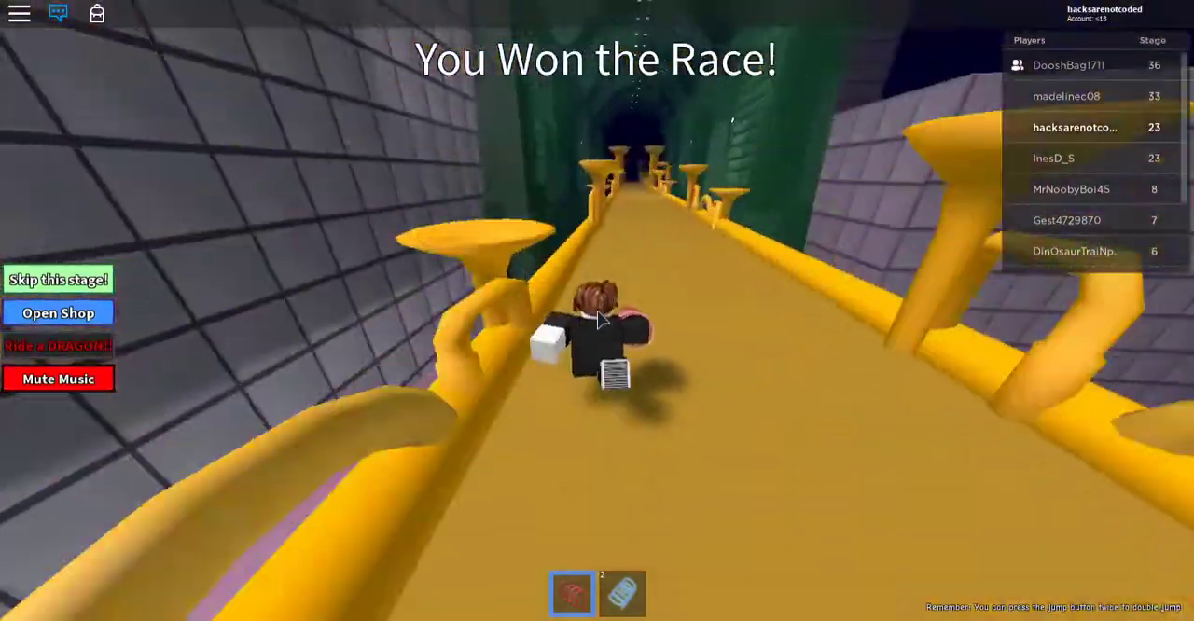
- Reset to the Heffley Obbies start and interact with the dabbing Gene character
{"action": "key", "text": "w"}
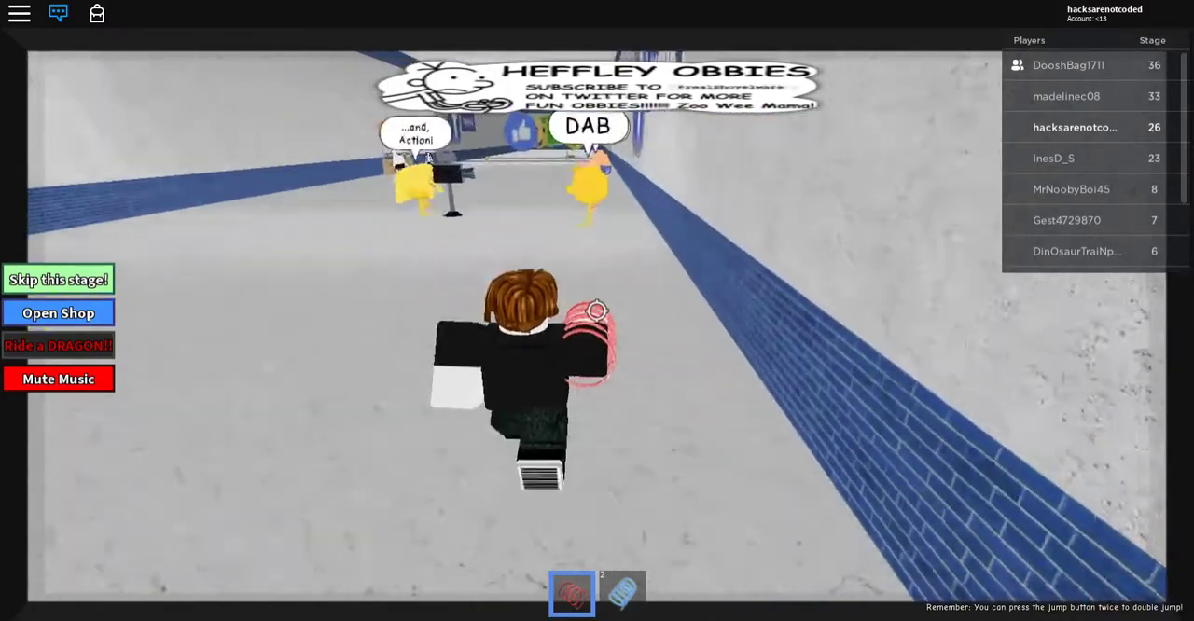
{"action": "left_click", "coordinate": [588, 127]}
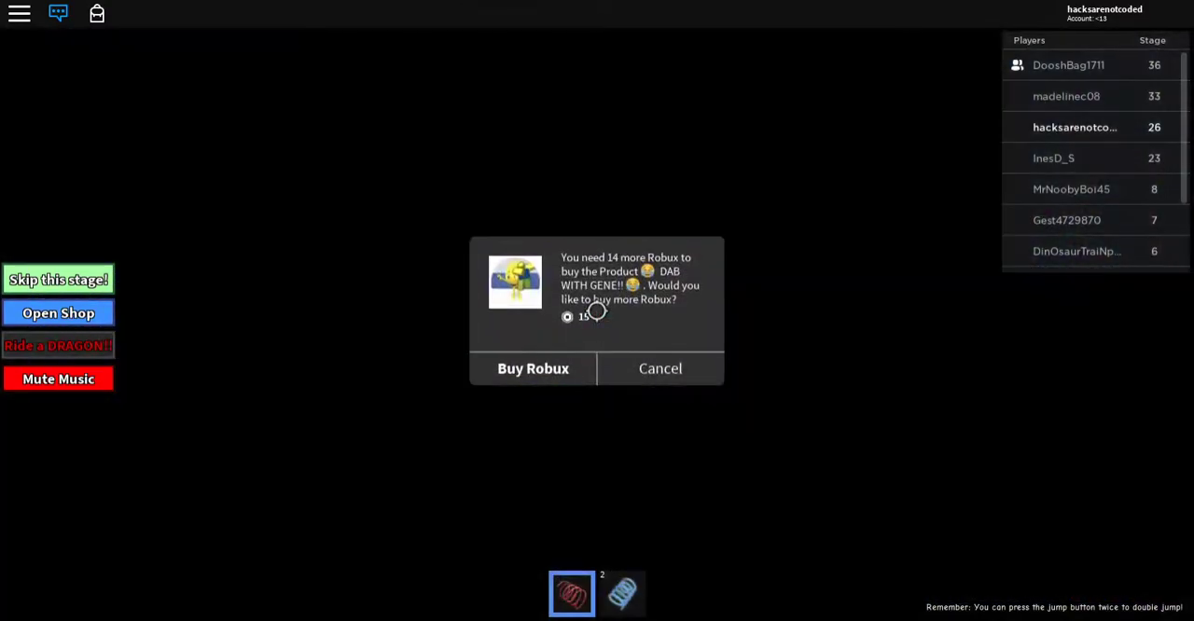
{"action": "left_click", "coordinate": [661, 367]}
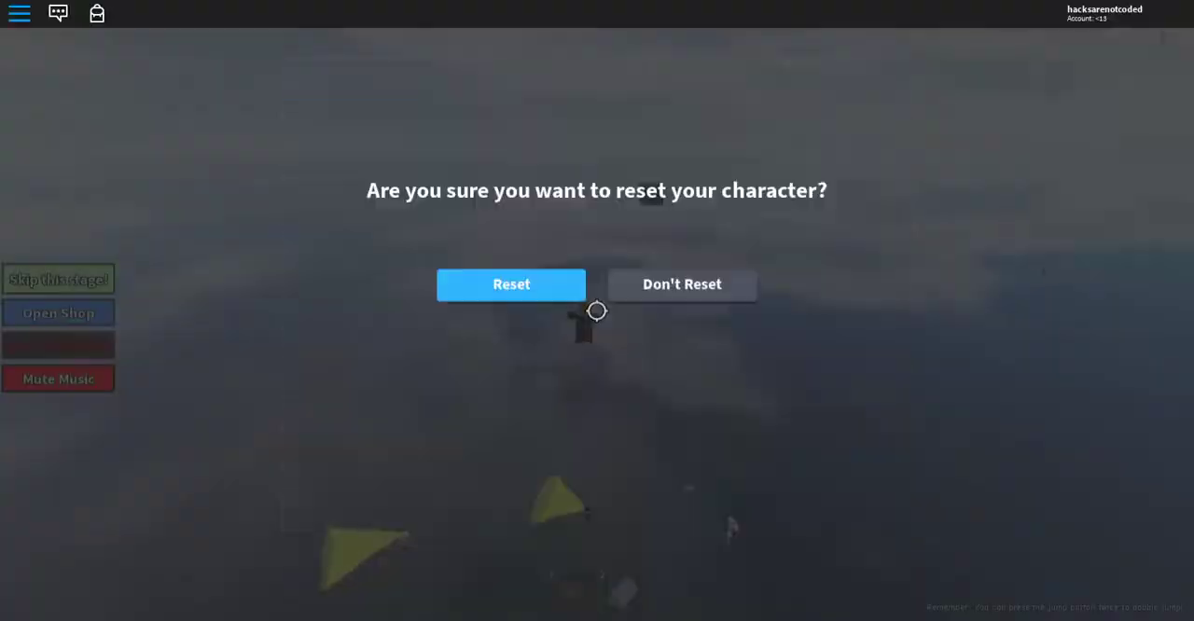
- Confirm the character reset and race back through the obby to stage 34
{"action": "left_click", "coordinate": [511, 284]}
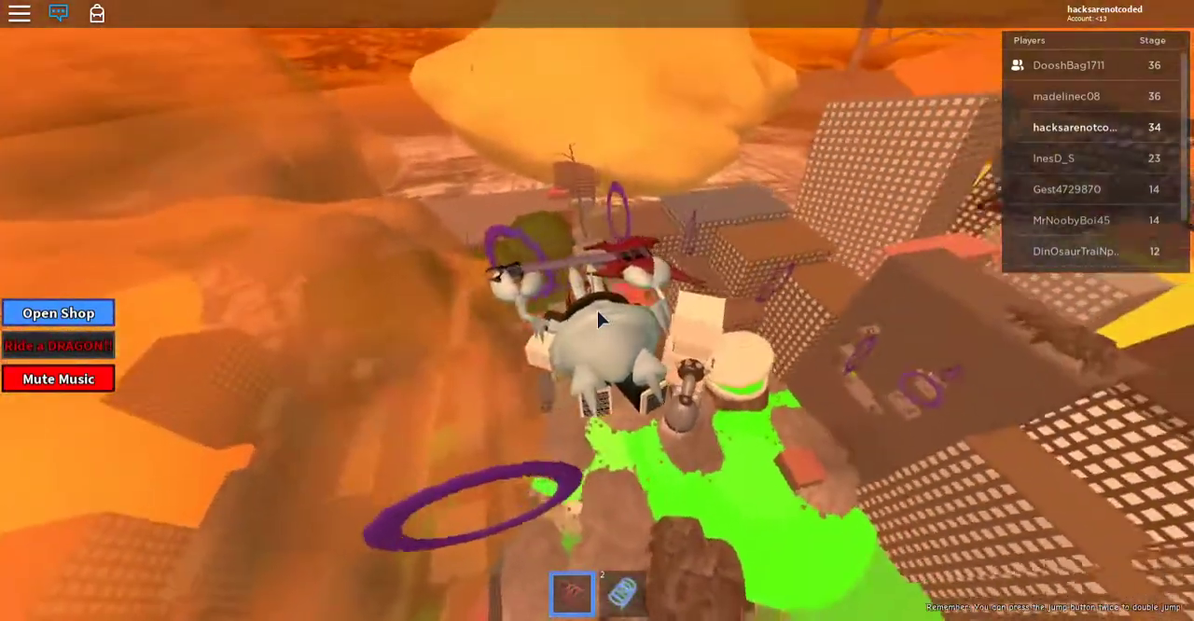
{"action": "mouse_move", "coordinate": [601, 321]}
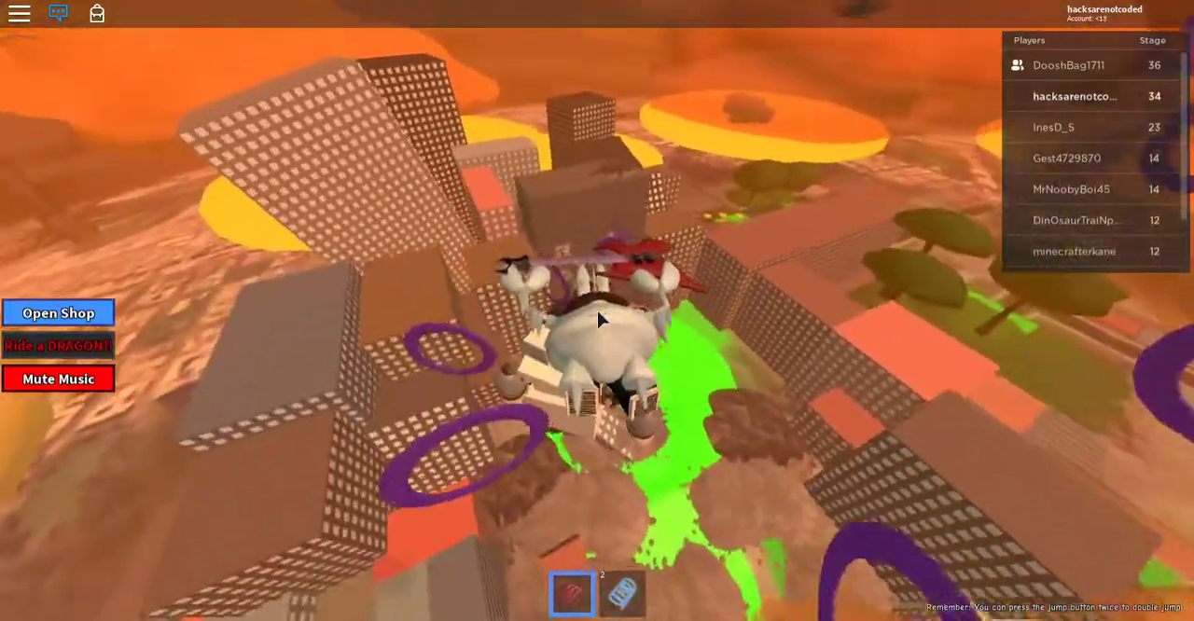